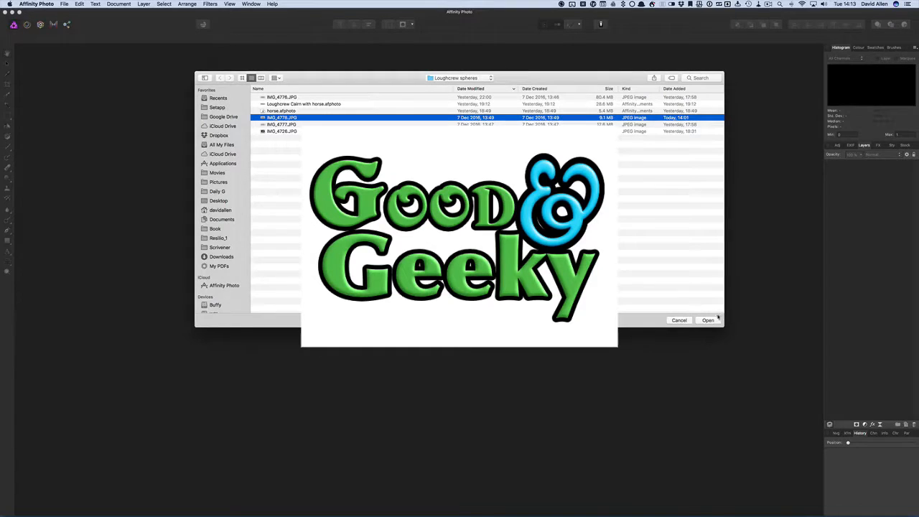
Step: Open the panorama JPEG from the Loughcrew spheres folder as a new document
{"action": "left_click", "coordinate": [708, 320]}
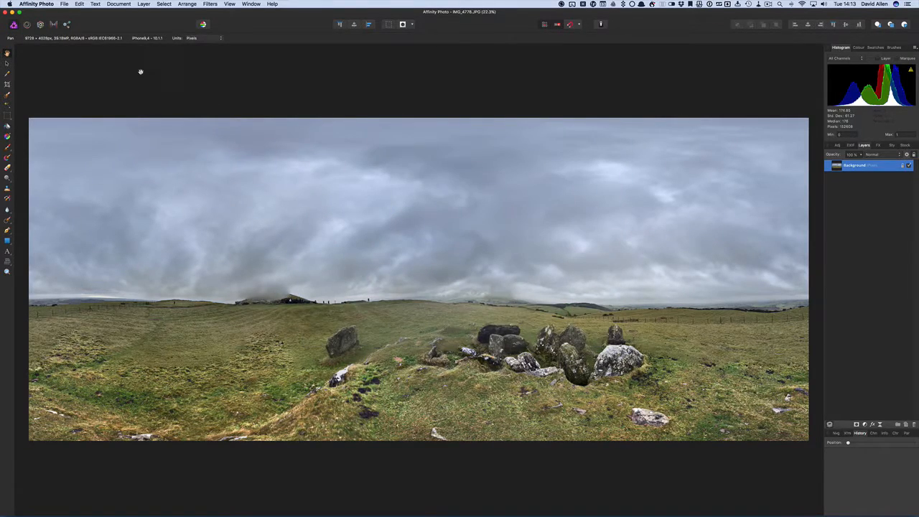
Step: Apply Equirectangular Projection from the Layer > Live Projection menu
{"action": "left_click", "coordinate": [143, 3]}
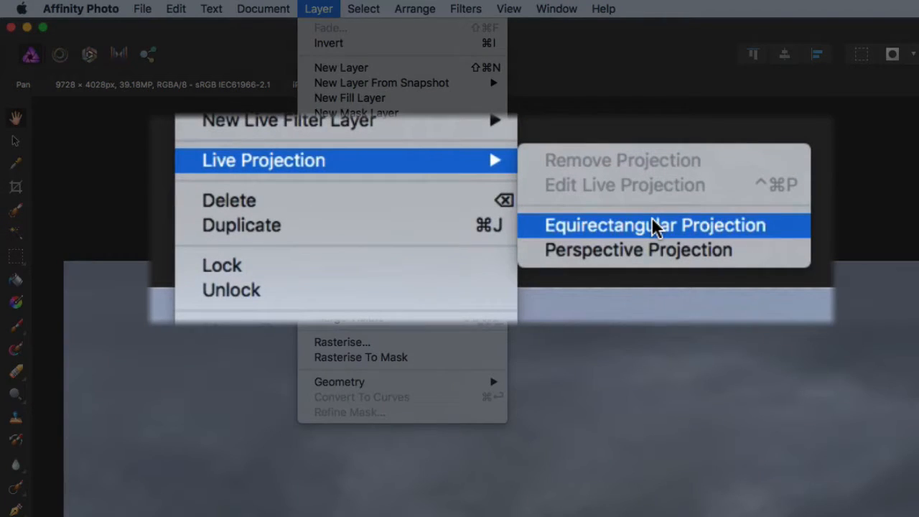
{"action": "left_click", "coordinate": [651, 224]}
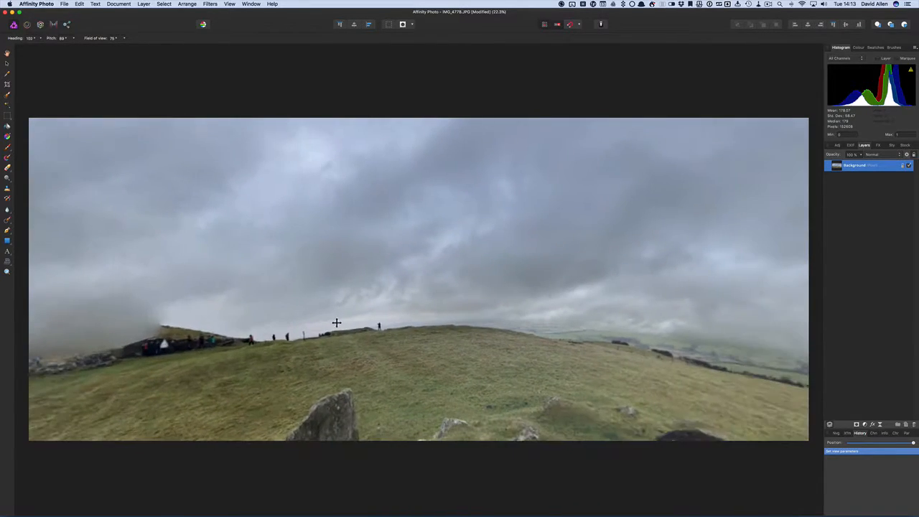
Step: Turn the view toward the walkers on the ridge and tune field of view, pitch and heading
{"action": "left_click_drag", "start_coordinate": [336, 323], "coordinate": [551, 337]}
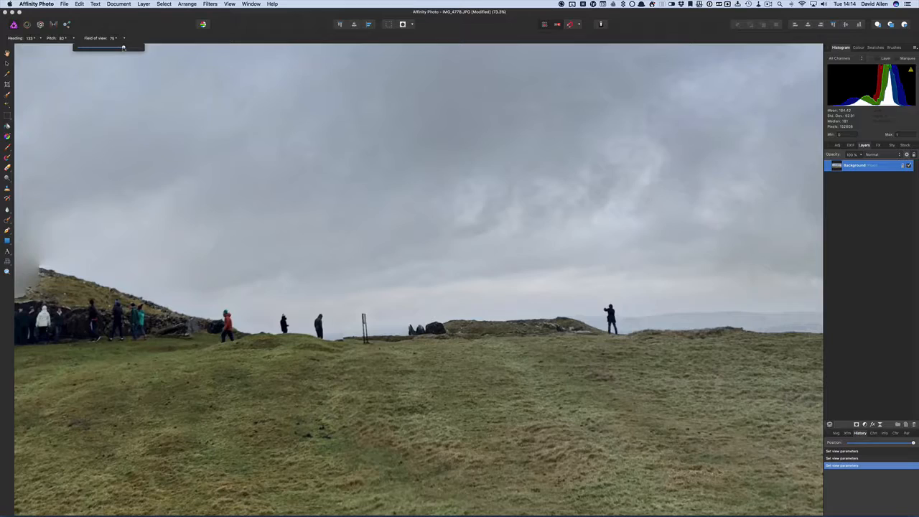
{"action": "left_click_drag", "start_coordinate": [124, 46], "coordinate": [150, 129]}
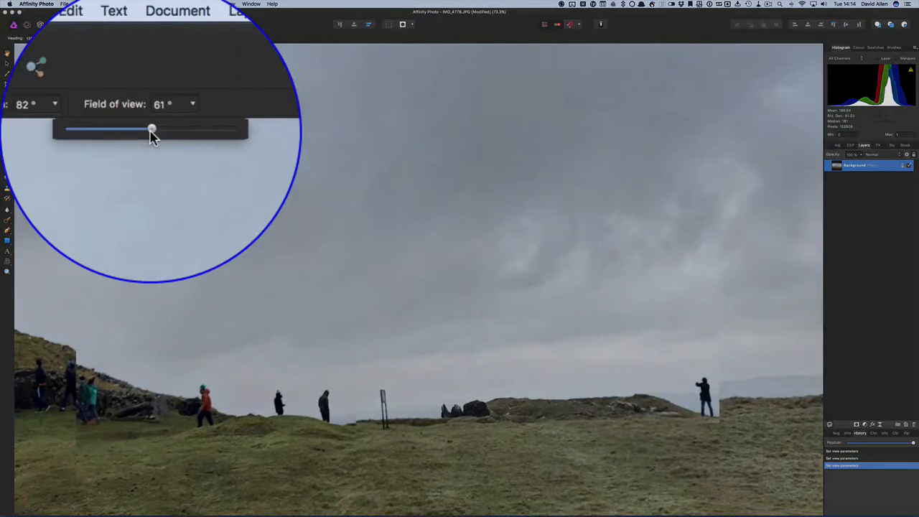
{"action": "left_click_drag", "start_coordinate": [140, 129], "coordinate": [153, 130]}
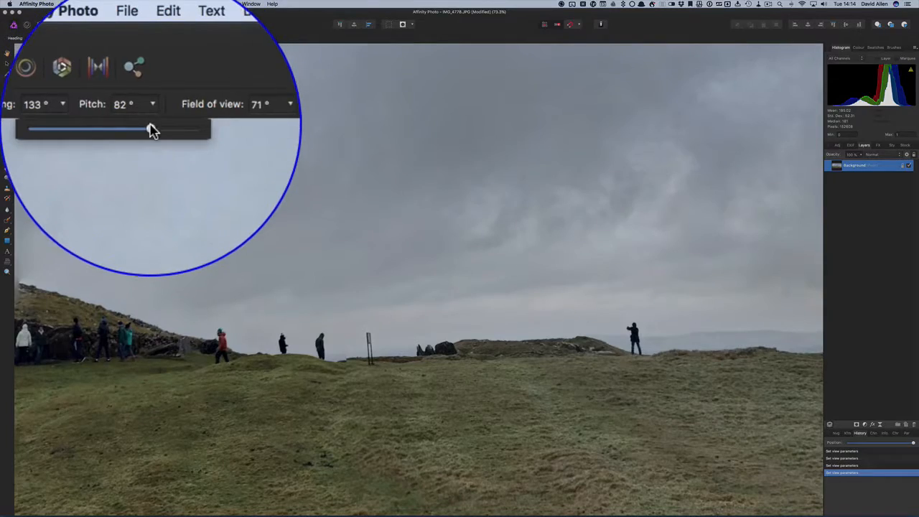
{"action": "left_click_drag", "start_coordinate": [129, 129], "coordinate": [151, 132]}
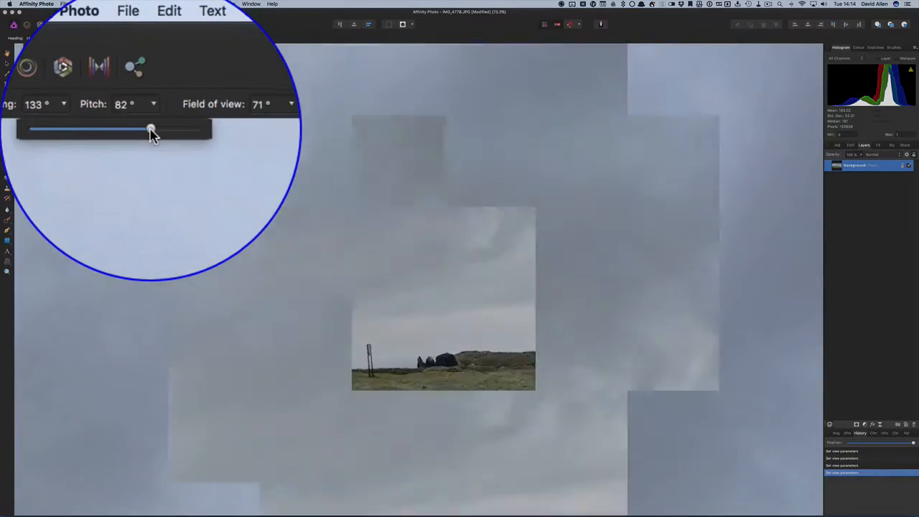
{"action": "left_click_drag", "start_coordinate": [149, 130], "coordinate": [151, 129]}
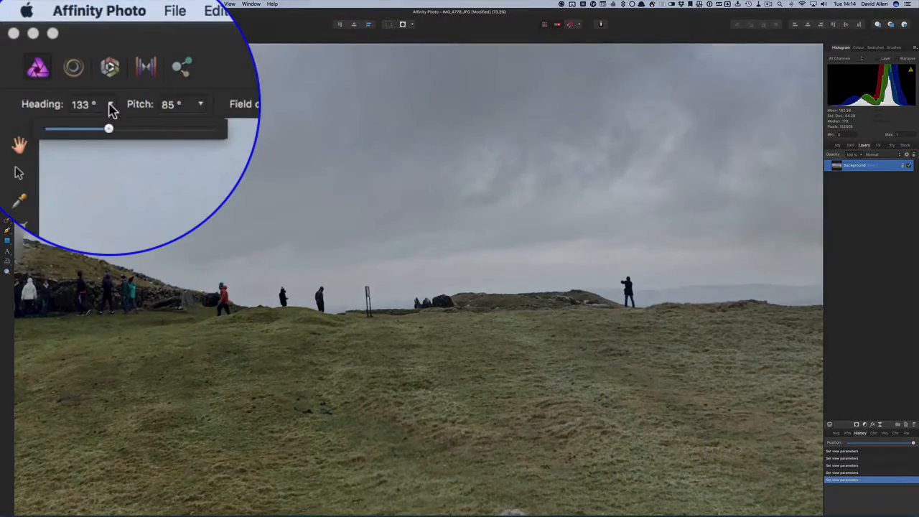
{"action": "left_click_drag", "start_coordinate": [108, 129], "coordinate": [119, 129]}
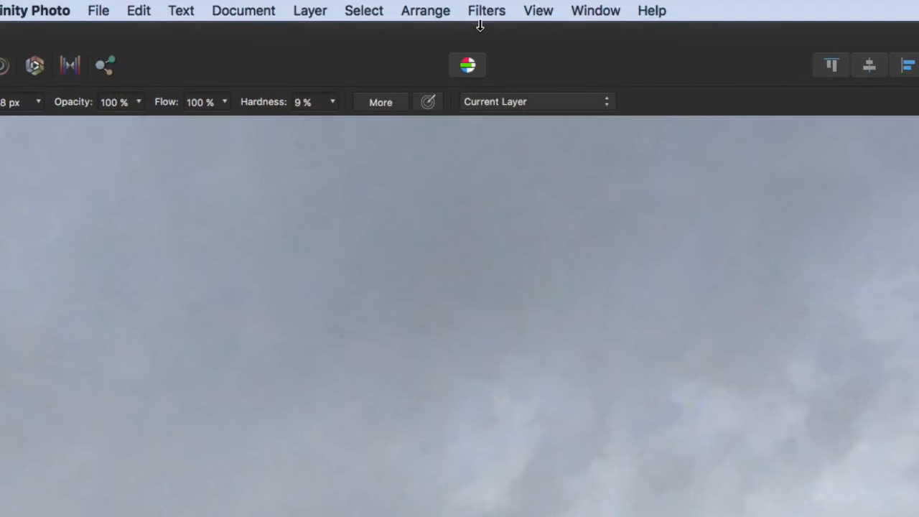
Step: Add a Brightness / Contrast adjustment layer with both values at zero
{"action": "left_click", "coordinate": [310, 10]}
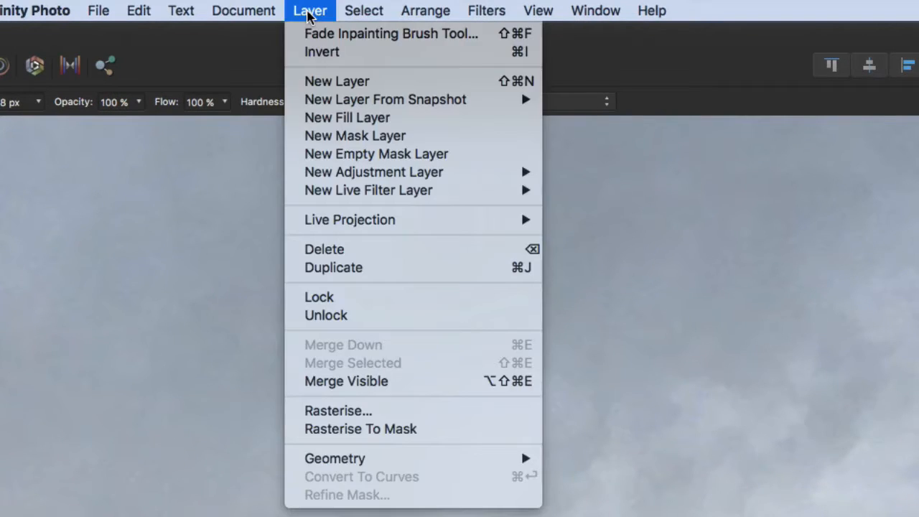
{"action": "mouse_move", "coordinate": [442, 149]}
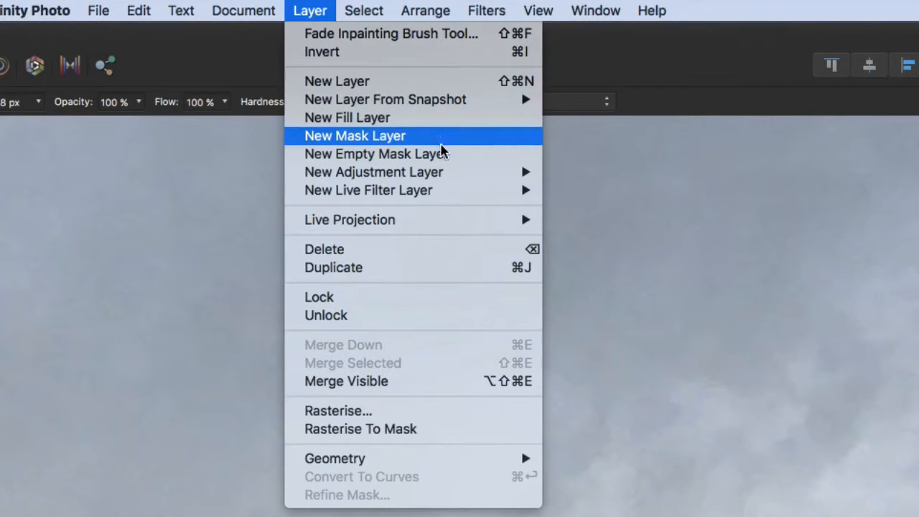
{"action": "mouse_move", "coordinate": [459, 149]}
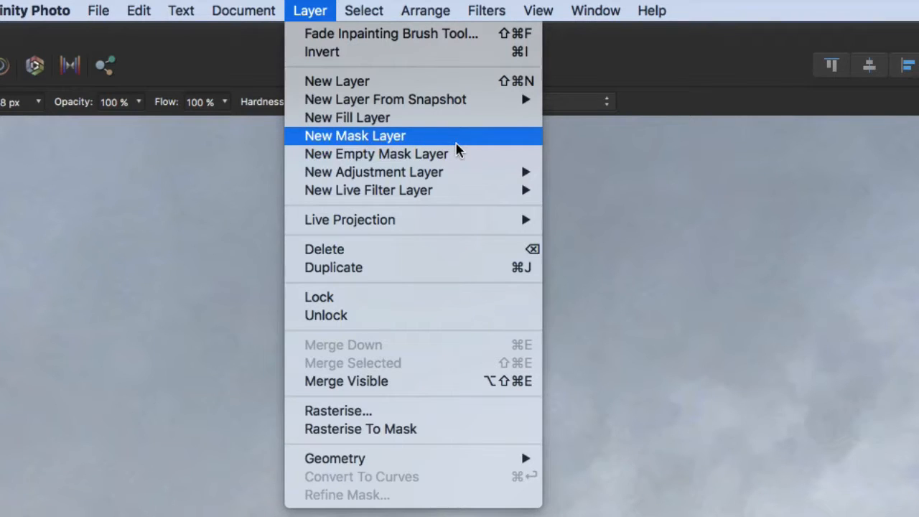
{"action": "mouse_move", "coordinate": [373, 172]}
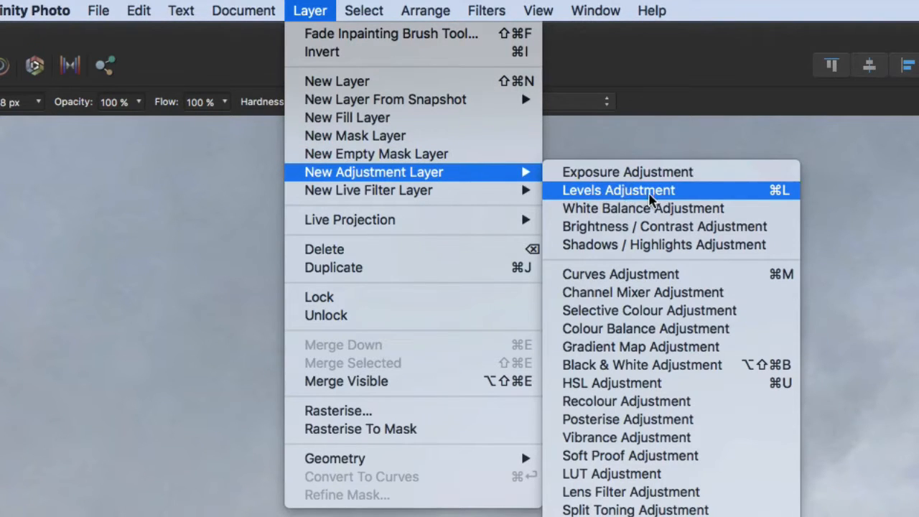
{"action": "left_click", "coordinate": [617, 190]}
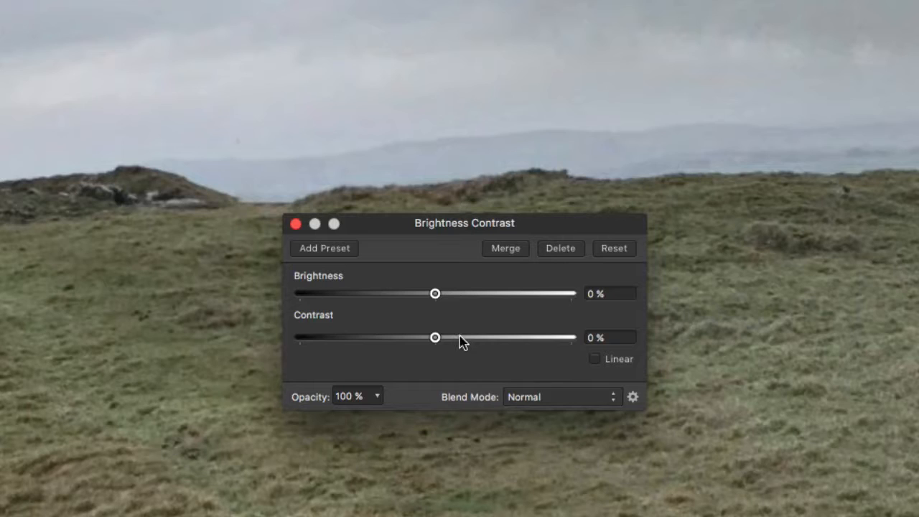
Step: Set Contrast 18%, Brightness 19%, Multiply blend at 55% opacity, and merge into the background
{"action": "left_click_drag", "start_coordinate": [435, 337], "coordinate": [460, 337]}
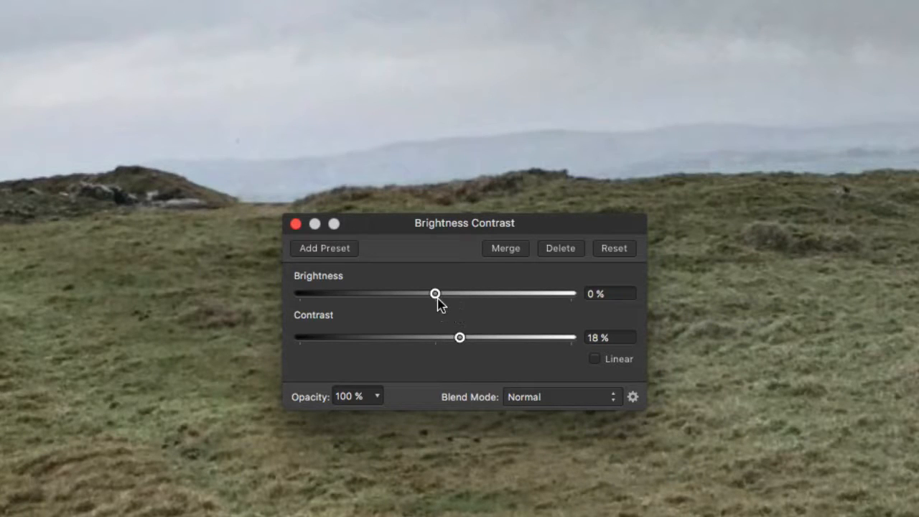
{"action": "left_click_drag", "start_coordinate": [435, 293], "coordinate": [460, 293]}
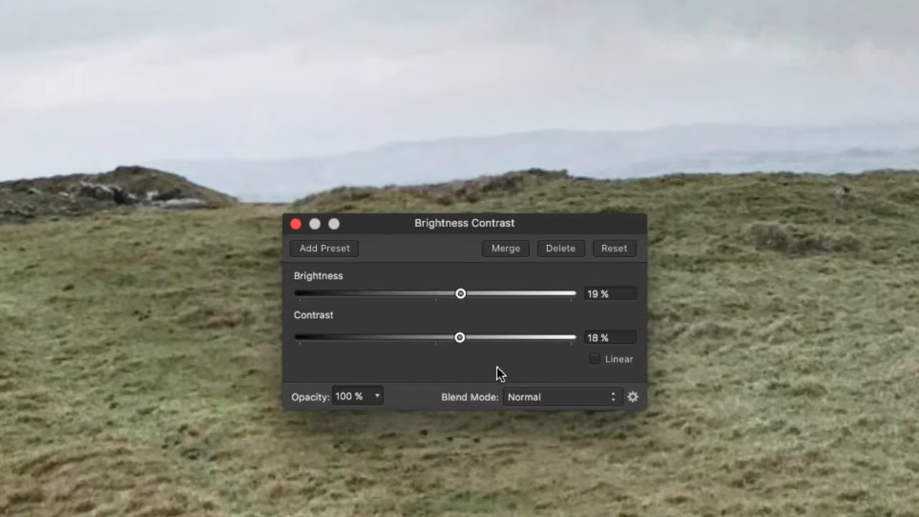
{"action": "left_click", "coordinate": [562, 396]}
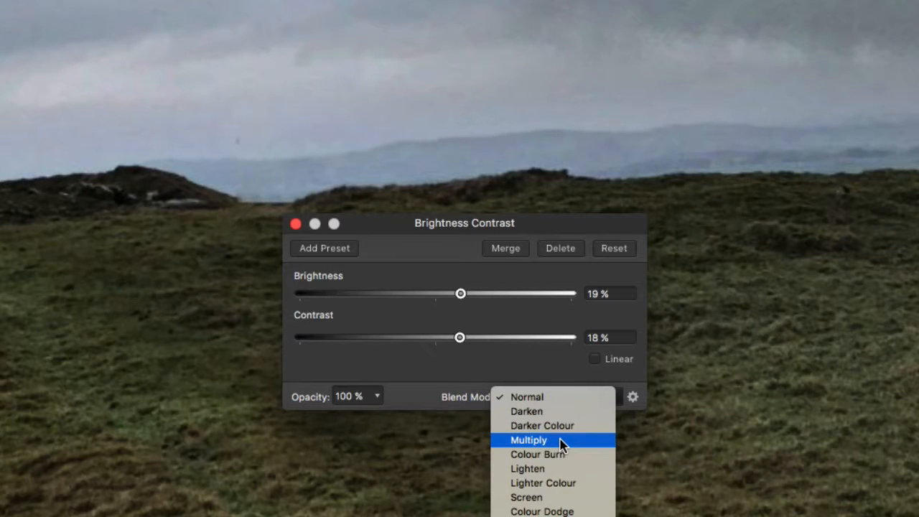
{"action": "left_click", "coordinate": [527, 440]}
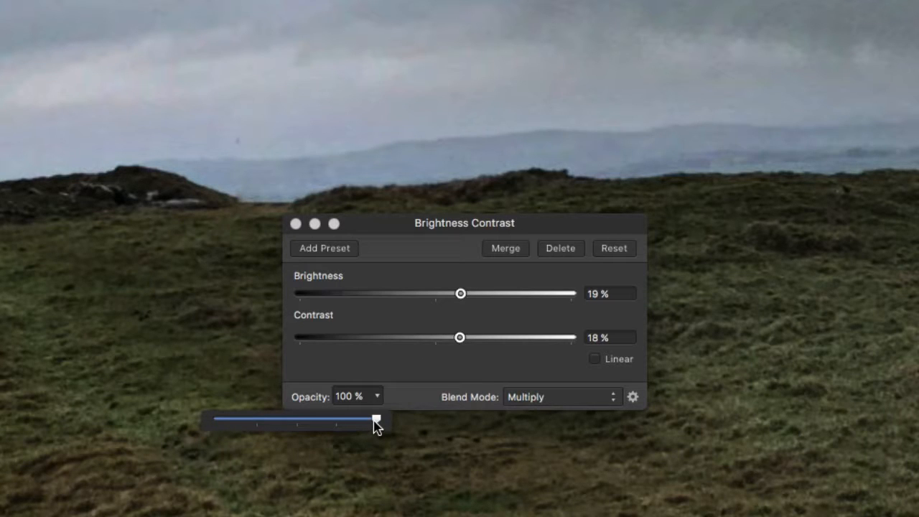
{"action": "left_click_drag", "start_coordinate": [377, 421], "coordinate": [302, 422]}
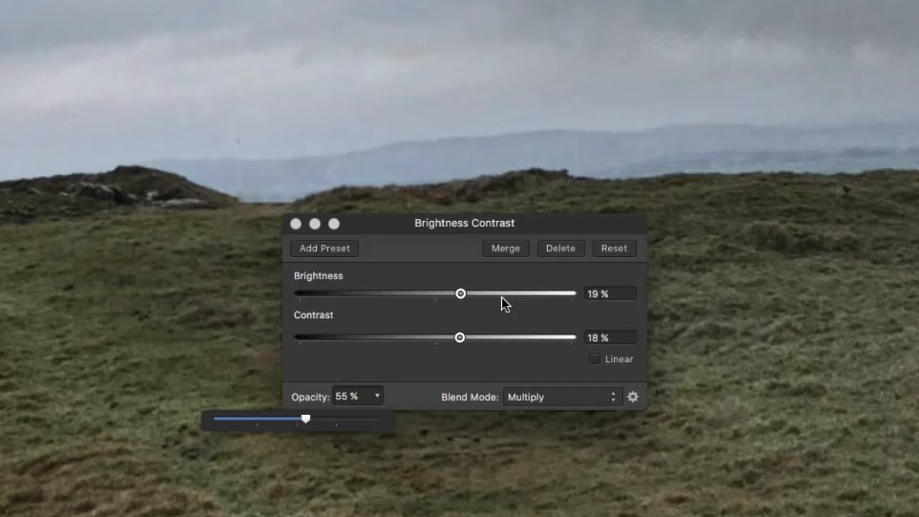
{"action": "mouse_move", "coordinate": [460, 278]}
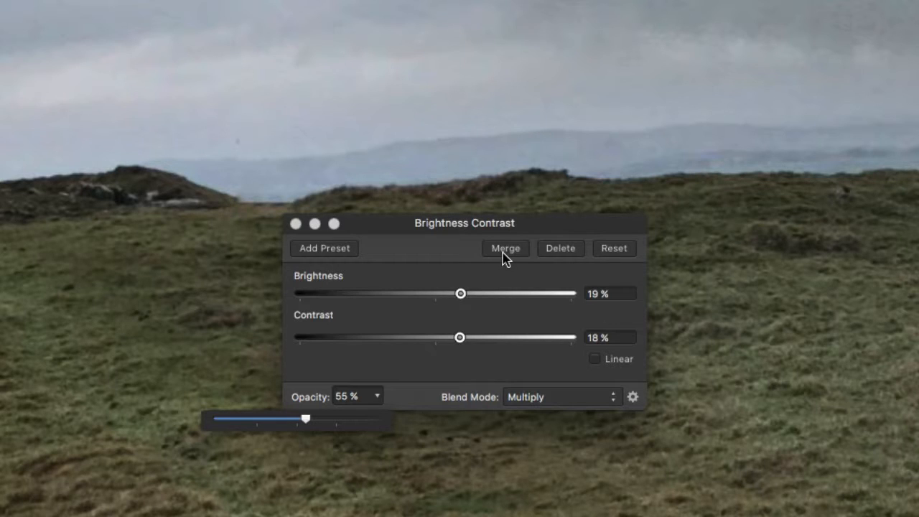
{"action": "left_click", "coordinate": [505, 248]}
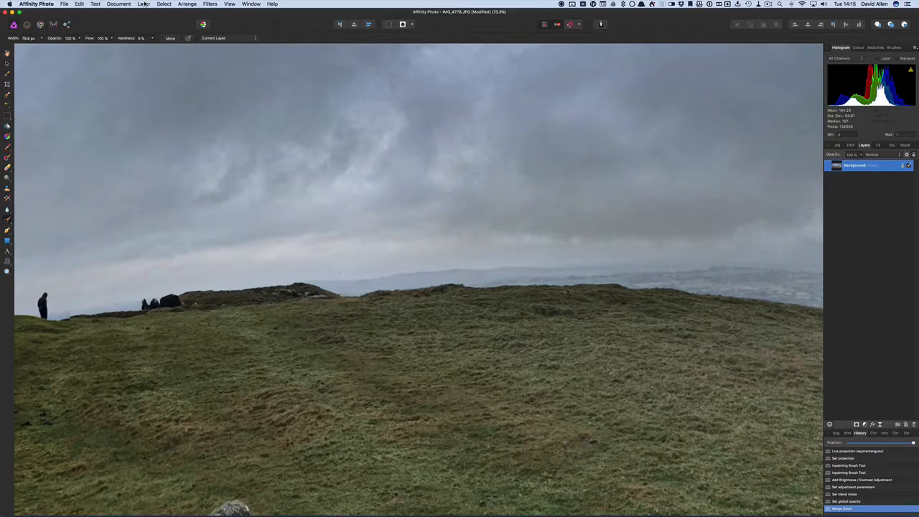
Step: Resume Edit Live Projection and pull back to the full hillside view
{"action": "left_click", "coordinate": [144, 4]}
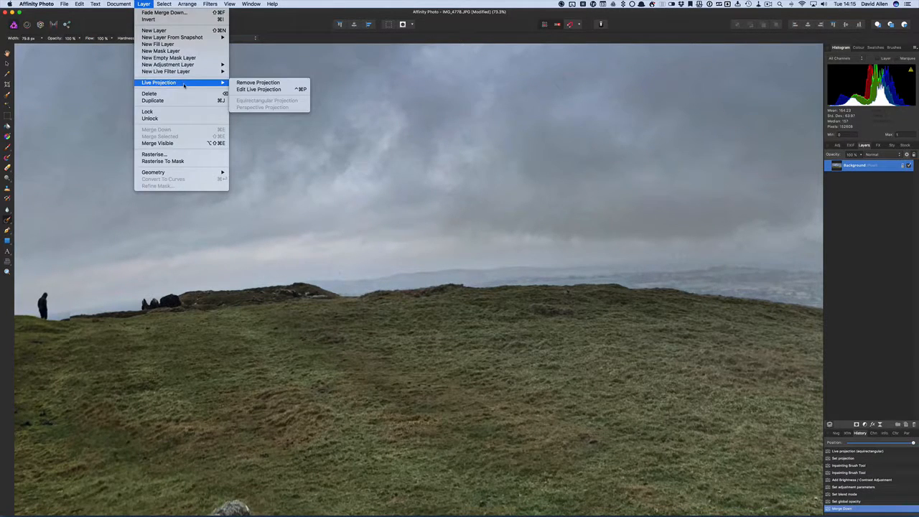
{"action": "mouse_move", "coordinate": [259, 89]}
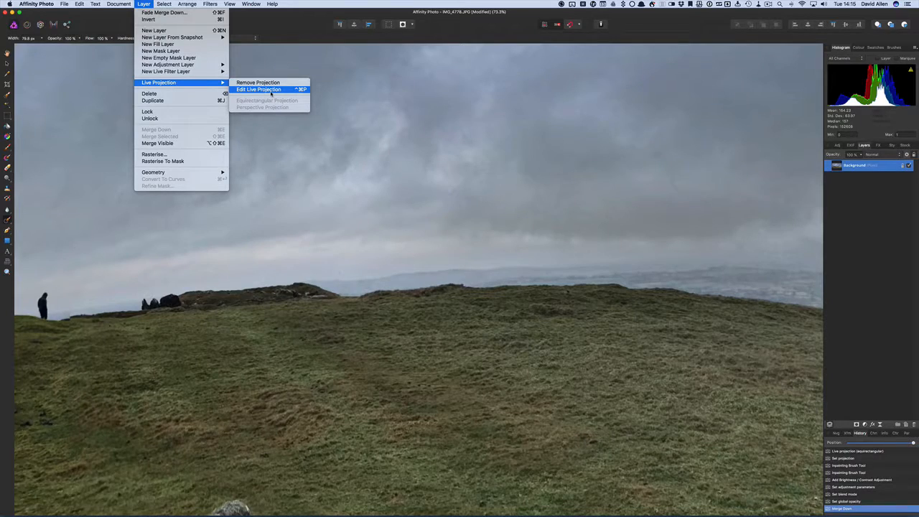
{"action": "mouse_move", "coordinate": [280, 89]}
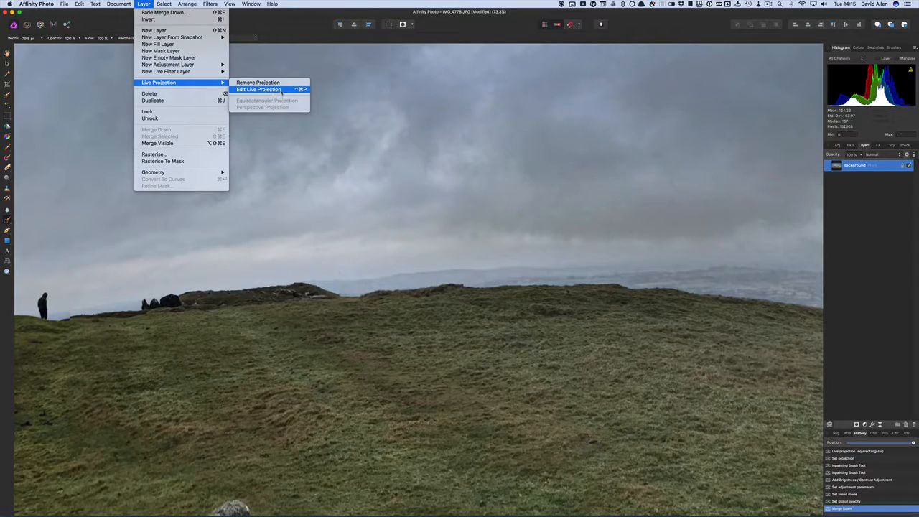
{"action": "left_click", "coordinate": [258, 89]}
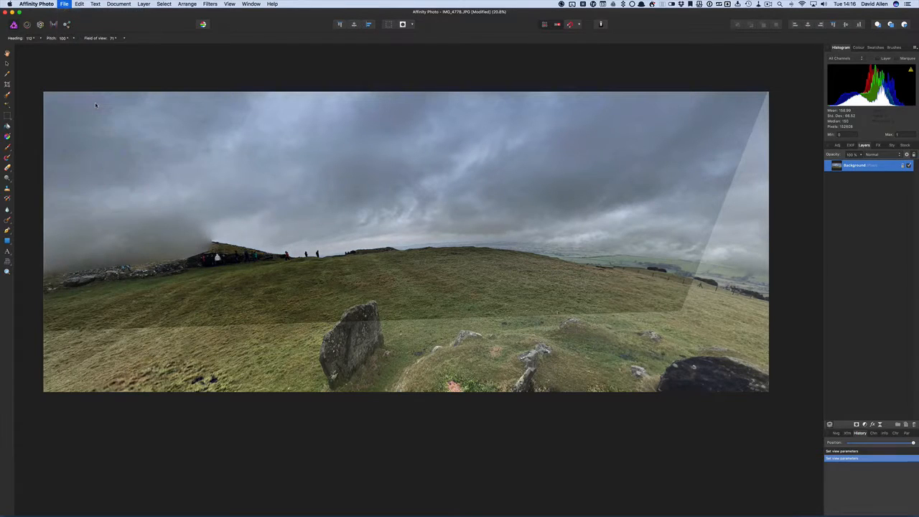
Step: Close the panorama and choose File > Open to load a saved document
{"action": "left_click", "coordinate": [63, 4]}
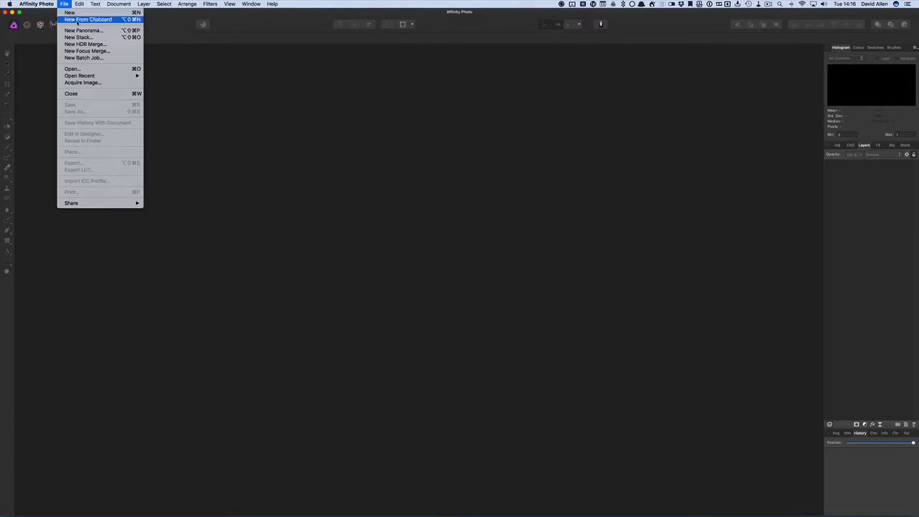
{"action": "mouse_move", "coordinate": [88, 70]}
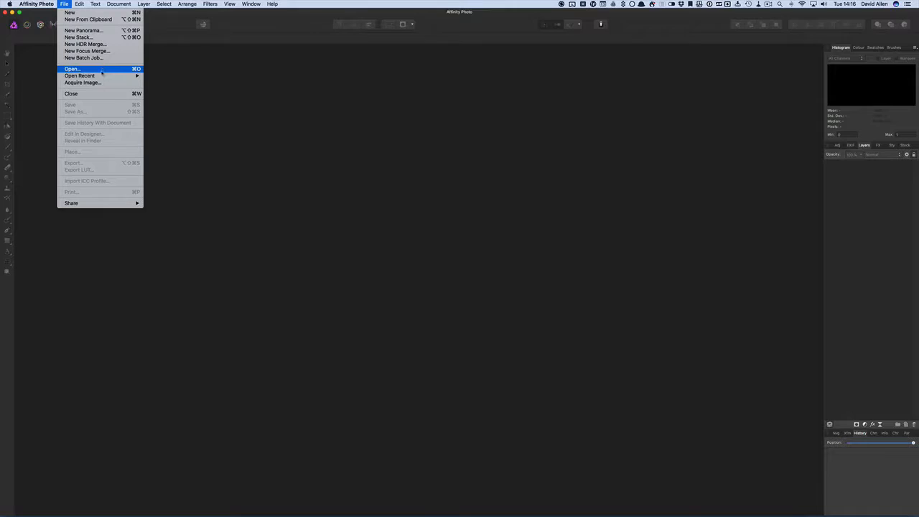
{"action": "left_click", "coordinate": [72, 70]}
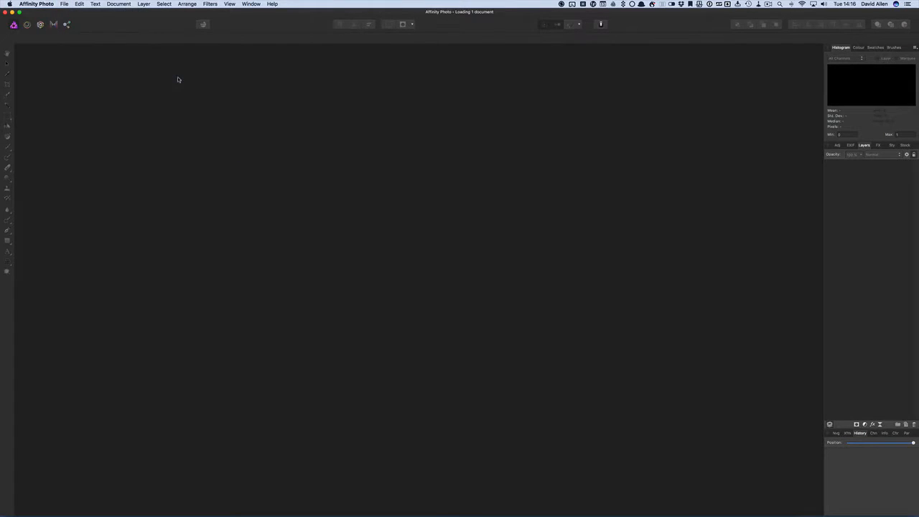